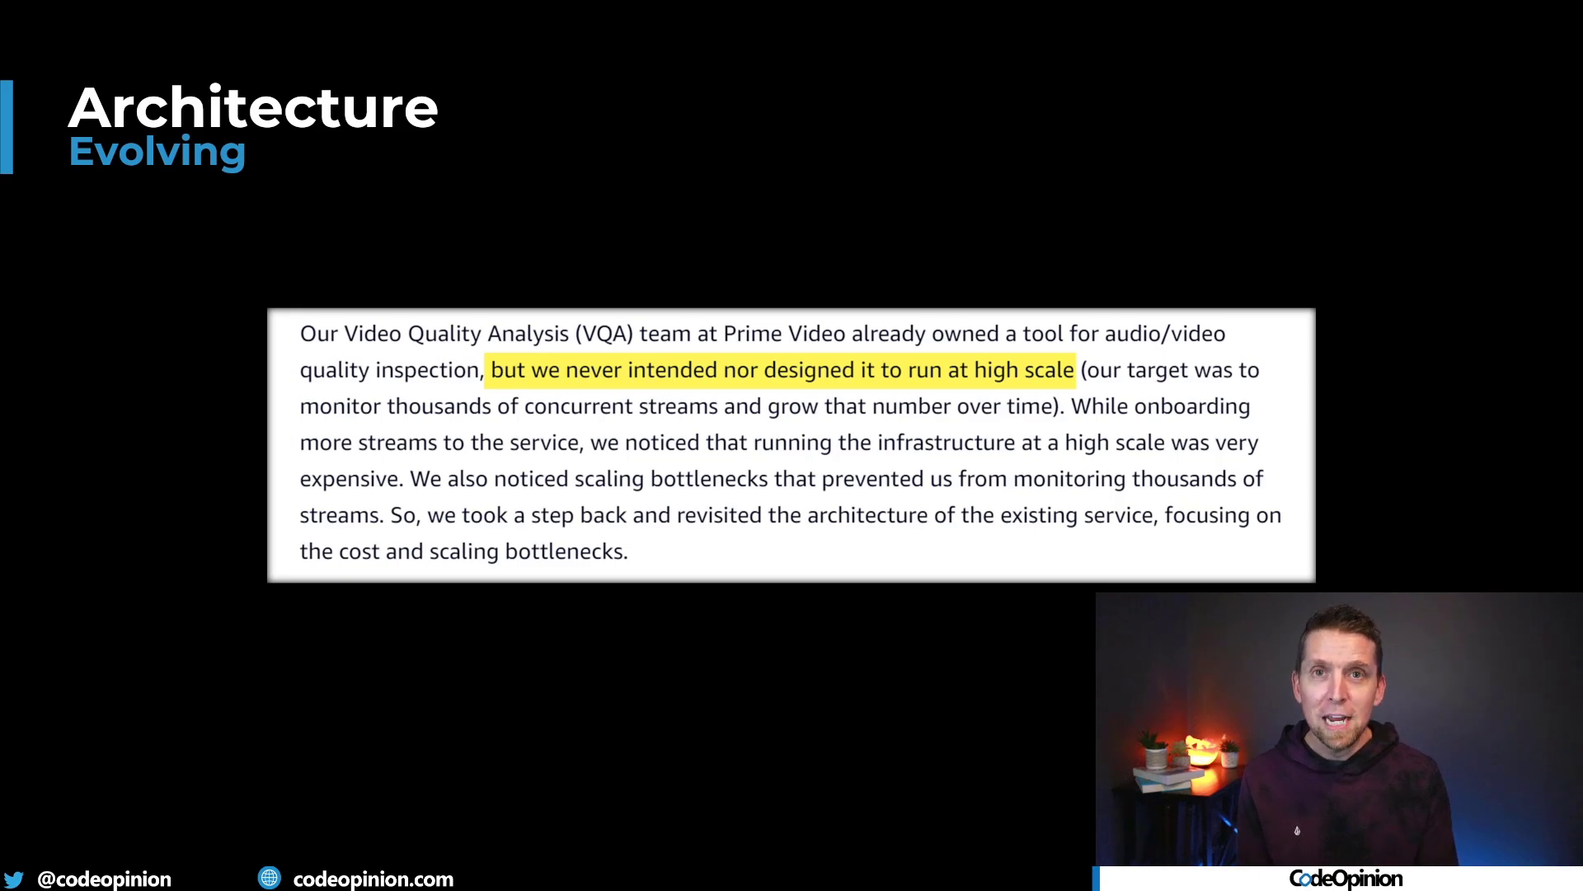
# Reveal the Fireship 'Serverless was a big mistake... says Amazon' video and the AWS article headline on the Wat slide.
pyautogui.press('Right')
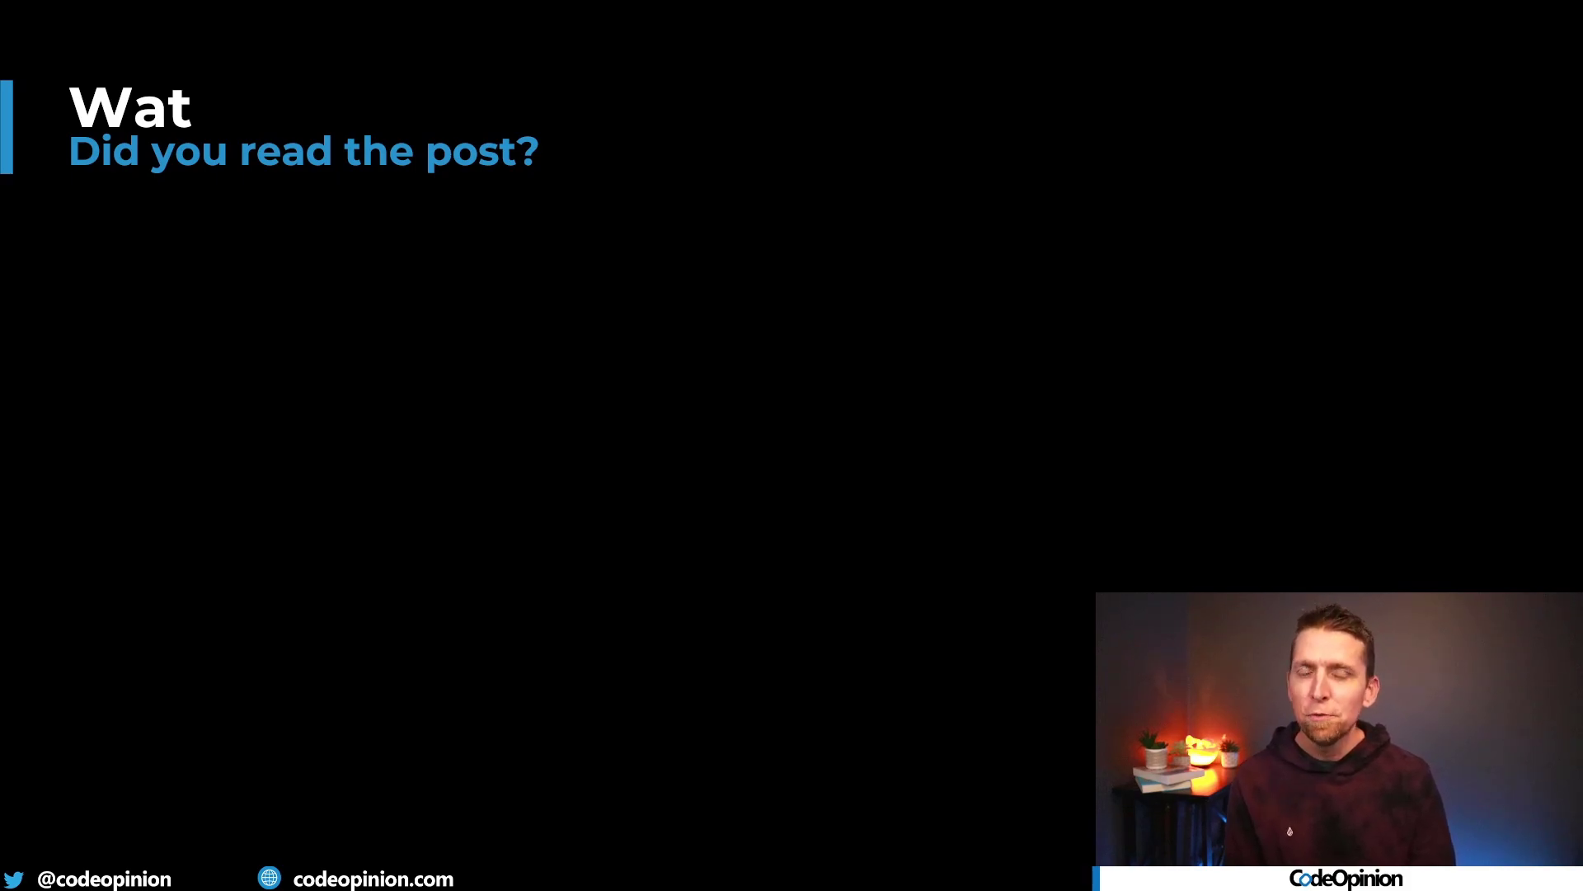
pyautogui.moveTo(856, 495)
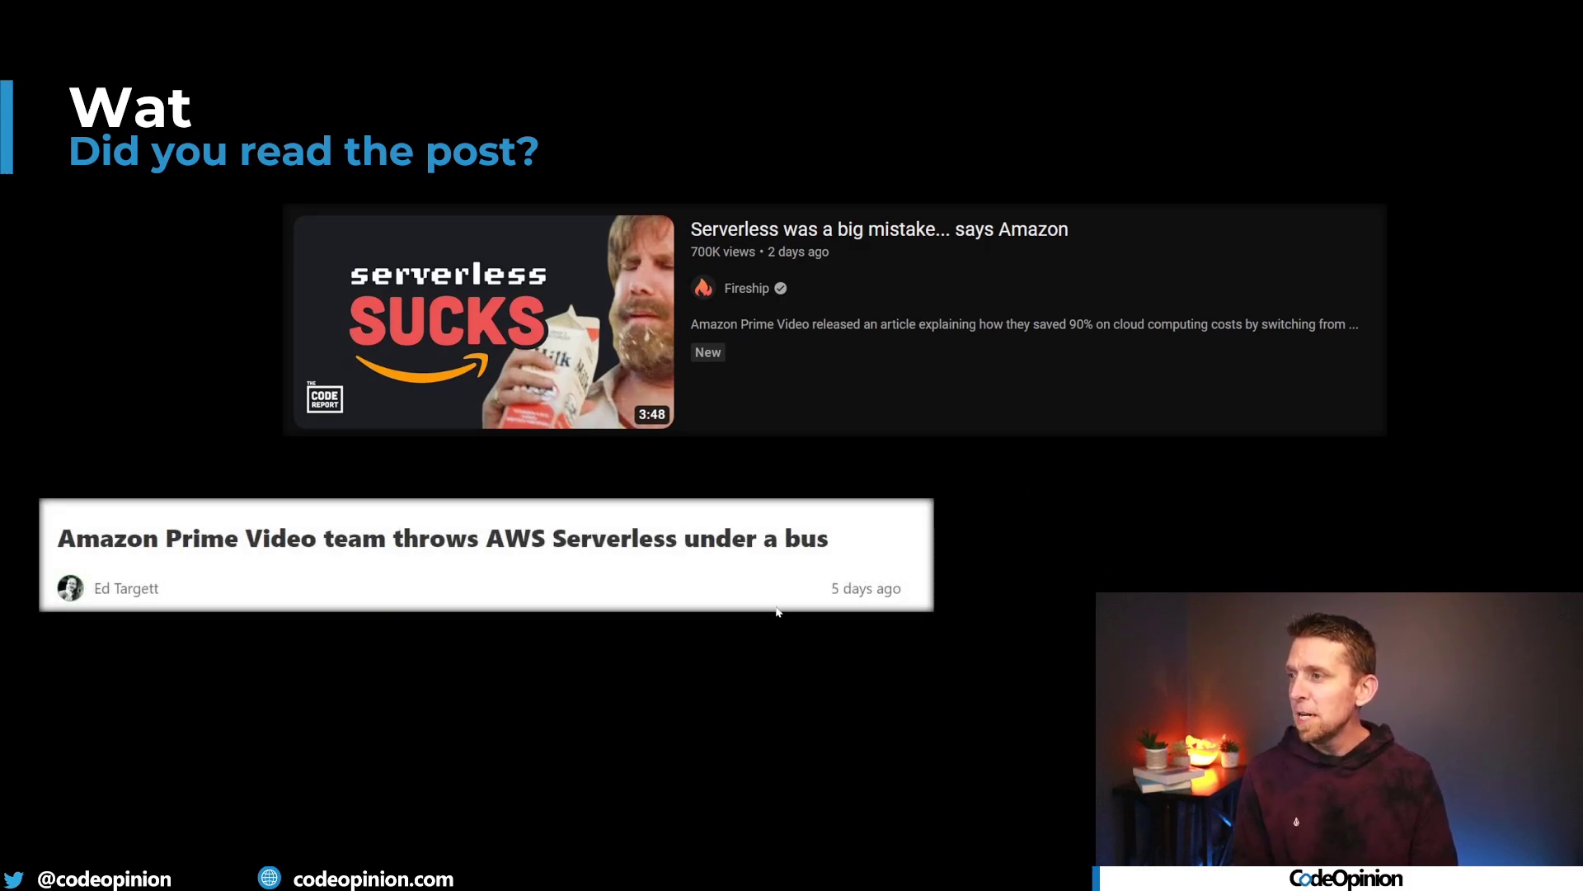
pyautogui.moveTo(746, 656)
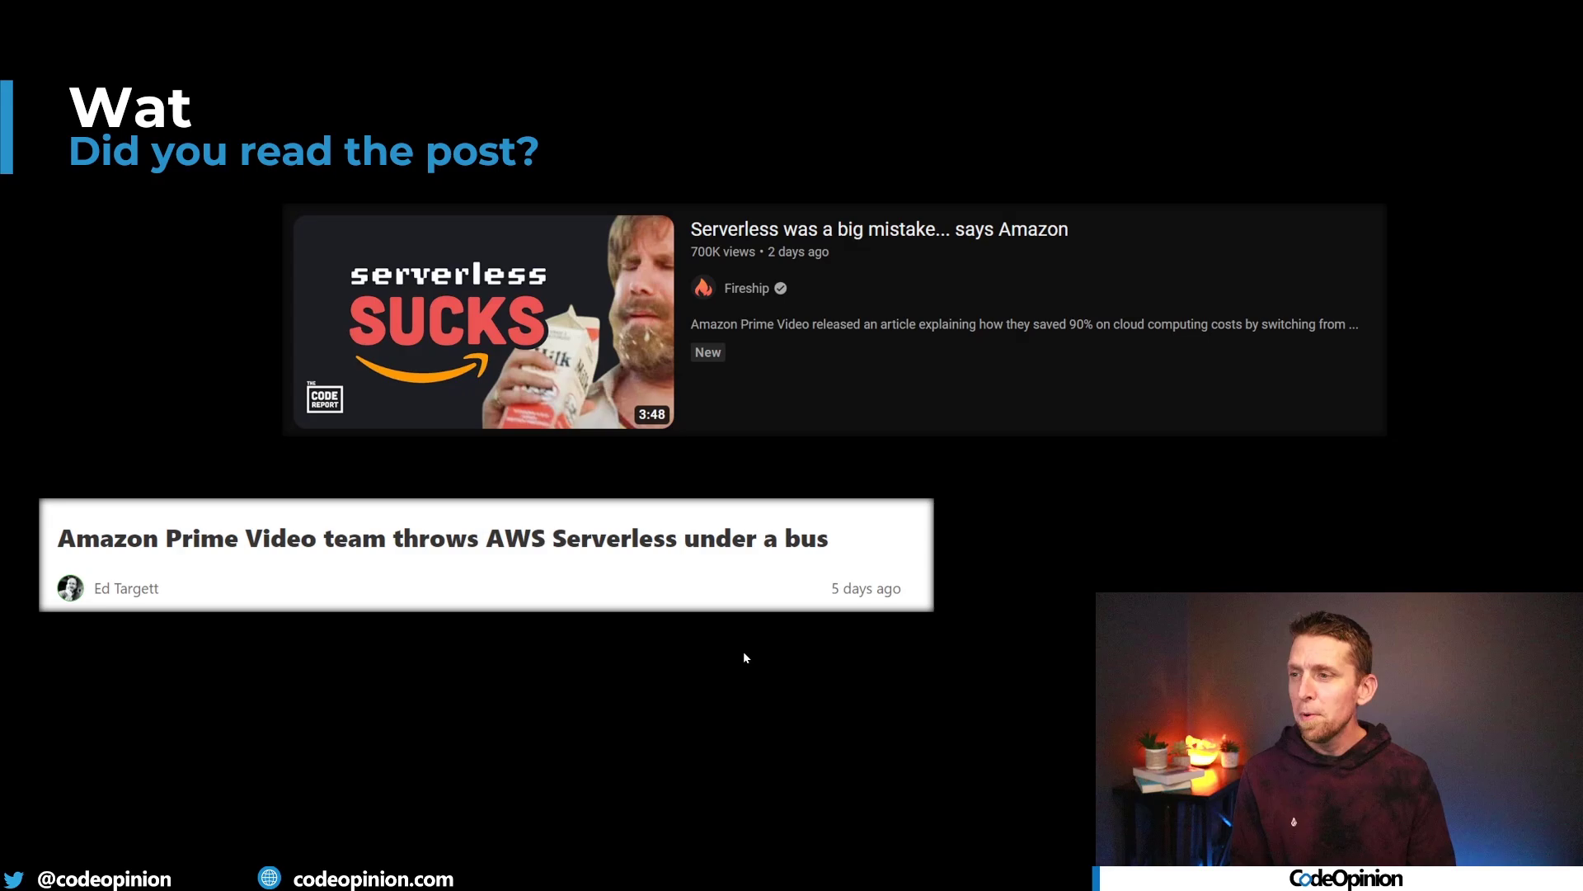